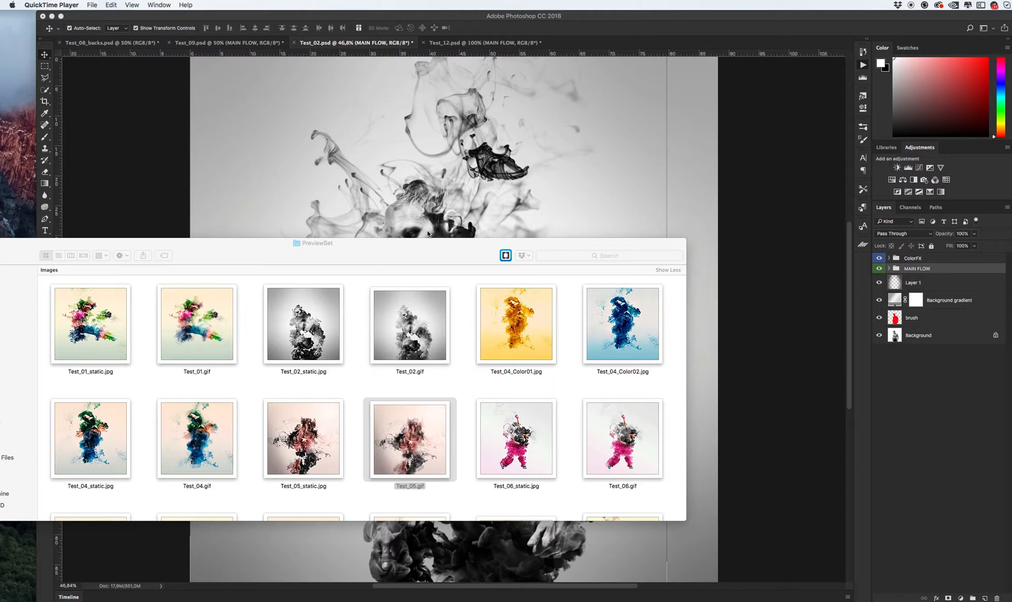
mouse_move(397, 219)
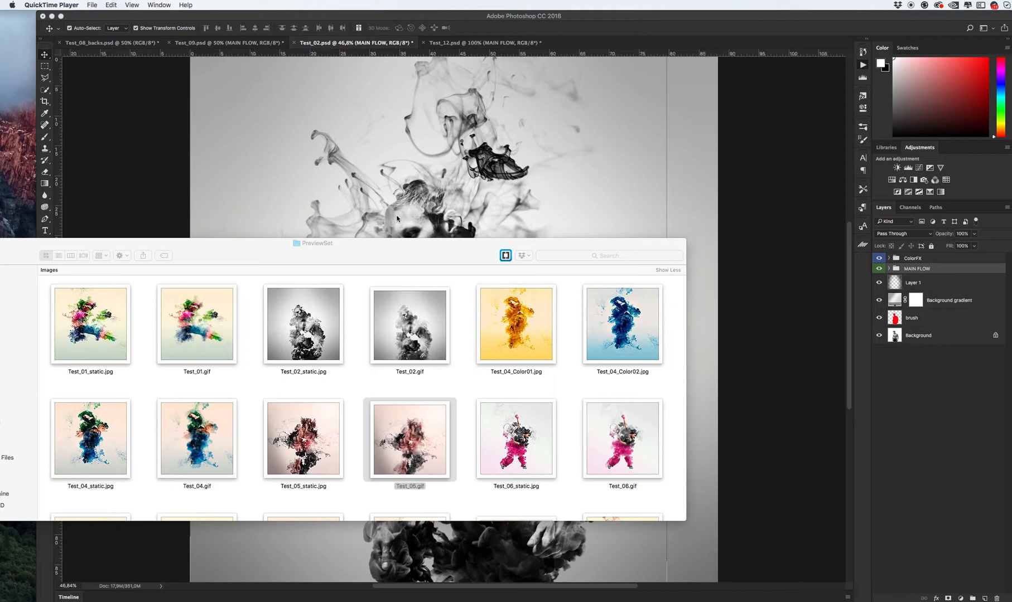
mouse_move(385, 242)
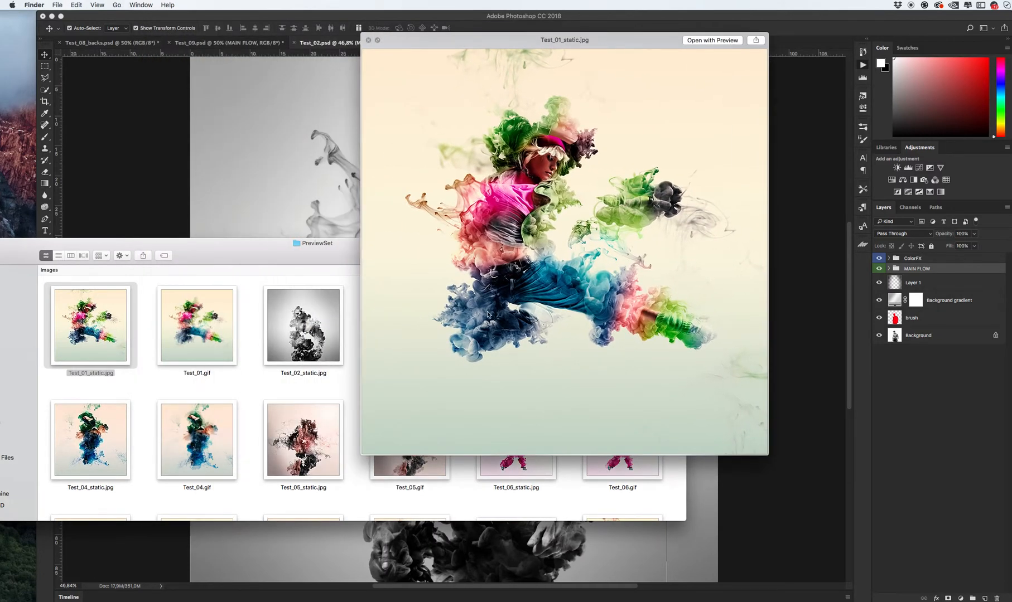
mouse_move(512, 258)
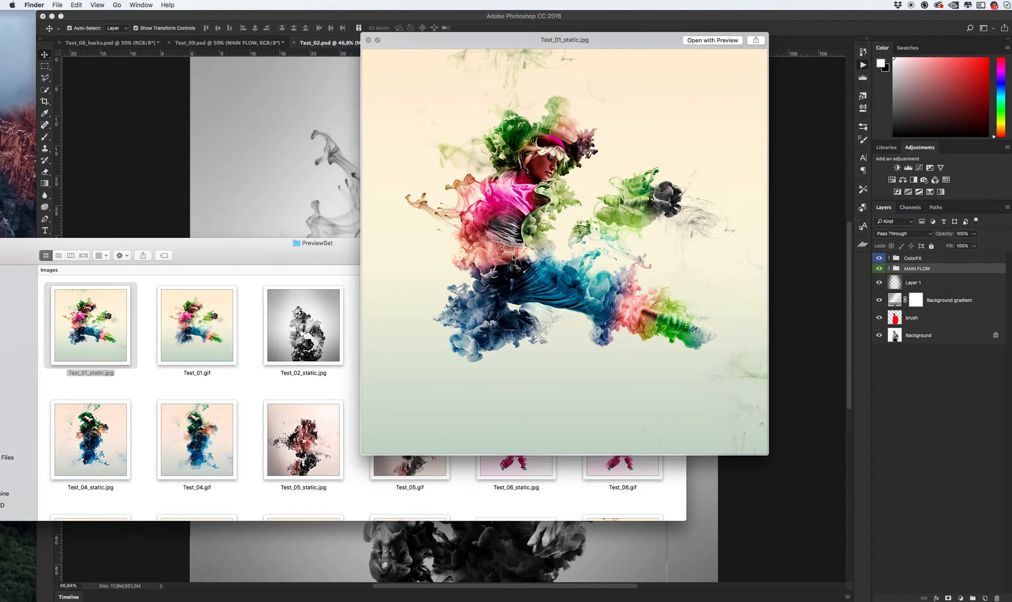
mouse_move(543, 307)
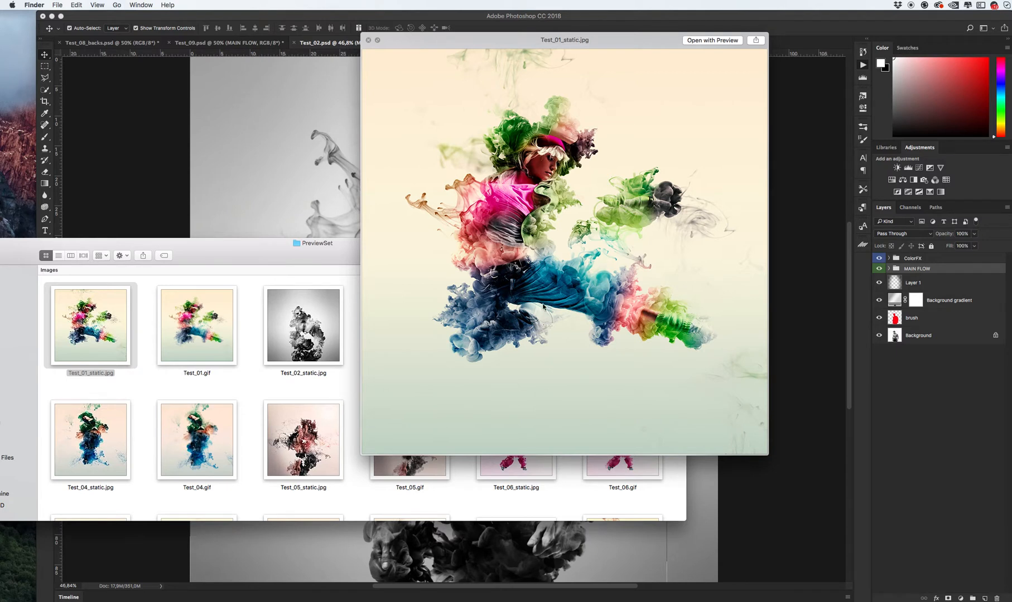
mouse_move(599, 314)
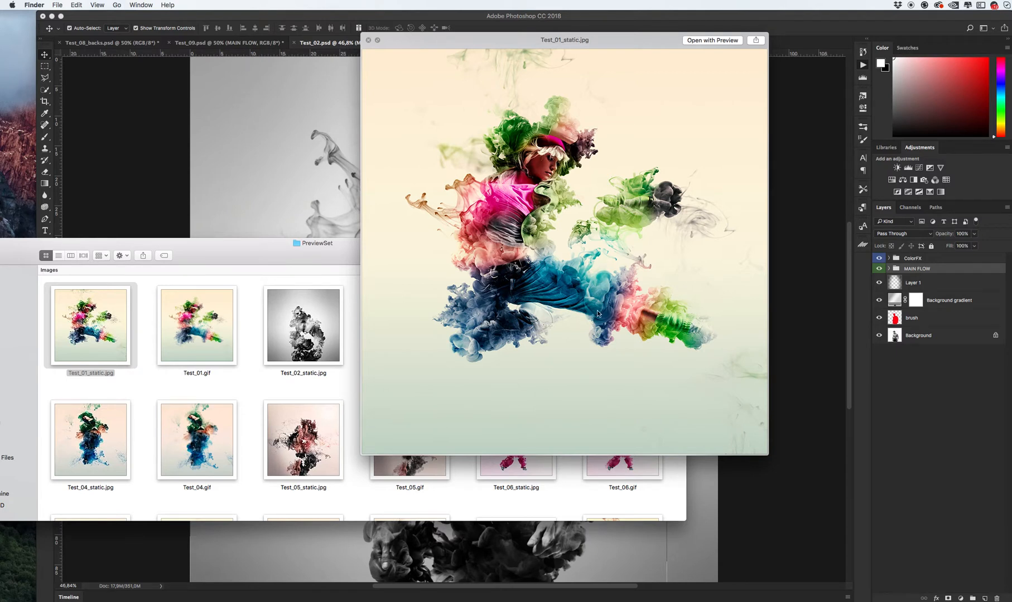
mouse_move(574, 286)
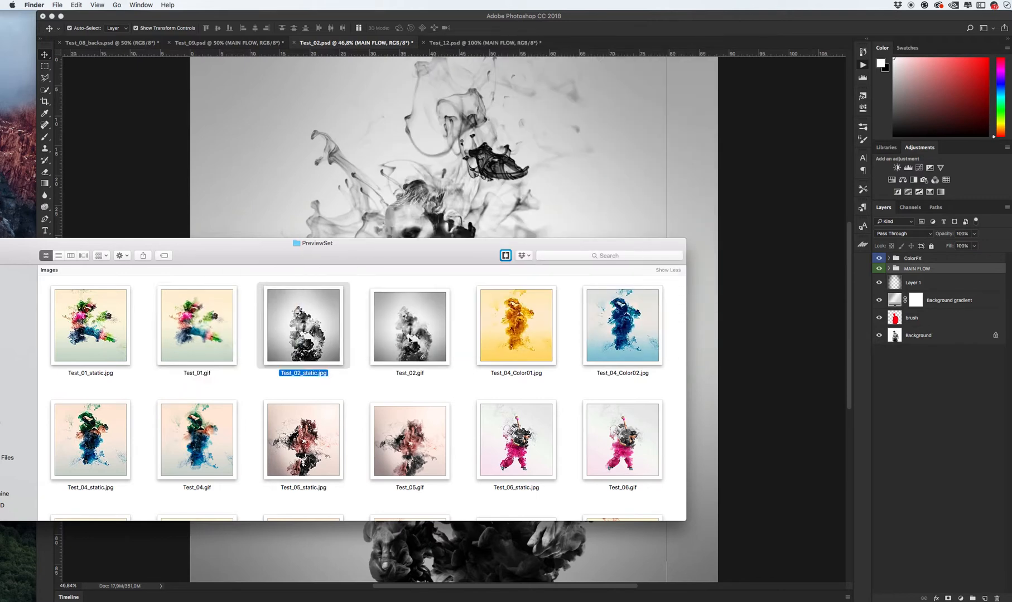
mouse_move(454, 353)
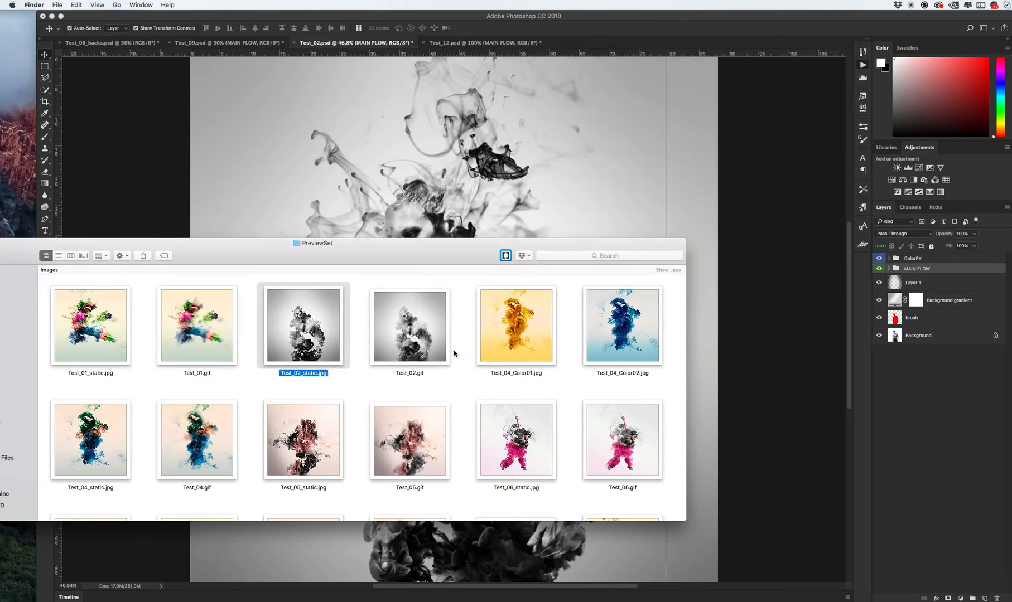
mouse_move(464, 349)
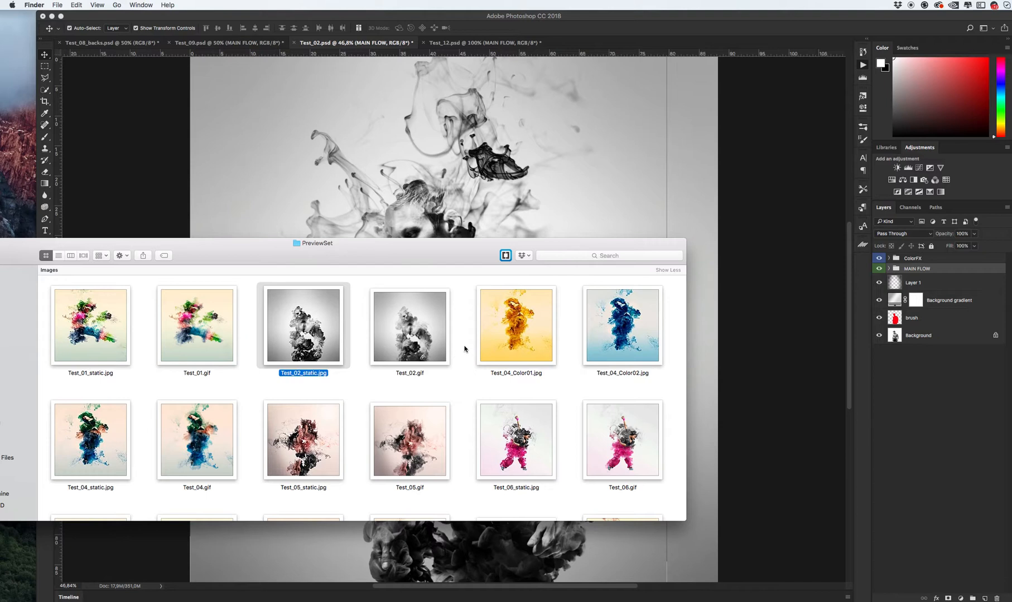
mouse_move(460, 341)
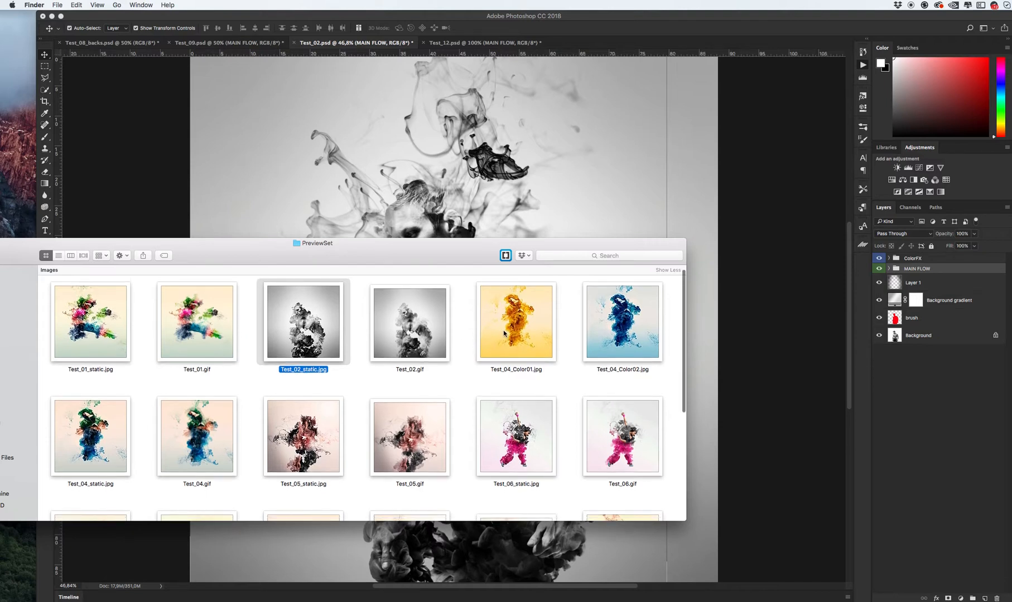
- Browse the PreviewSet grid, selecting Test_04.gif, Test_12_static.jpg and Test_09_static.jpg previews
click(515, 323)
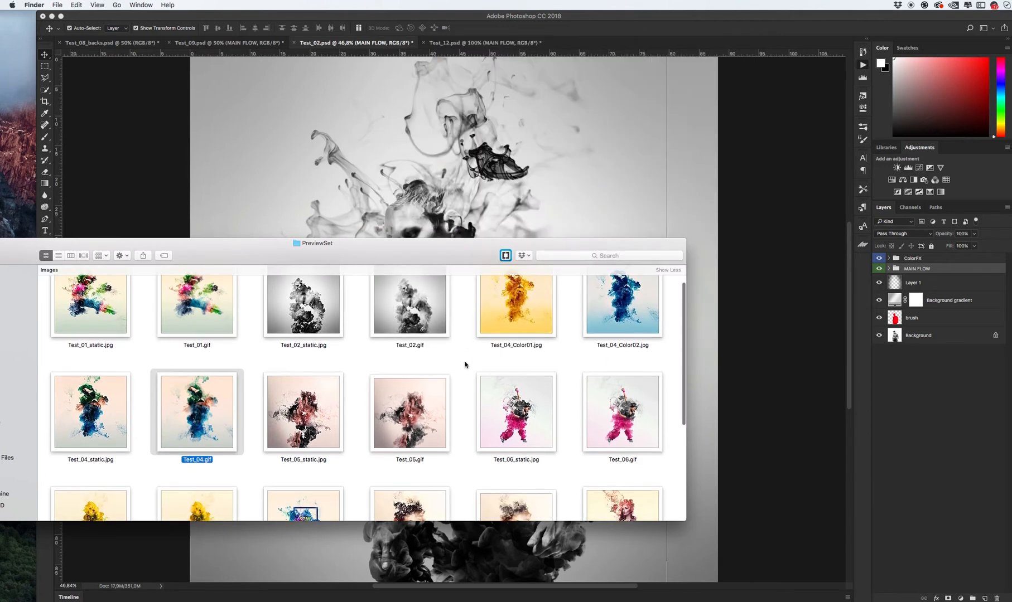
scroll(down, 3)
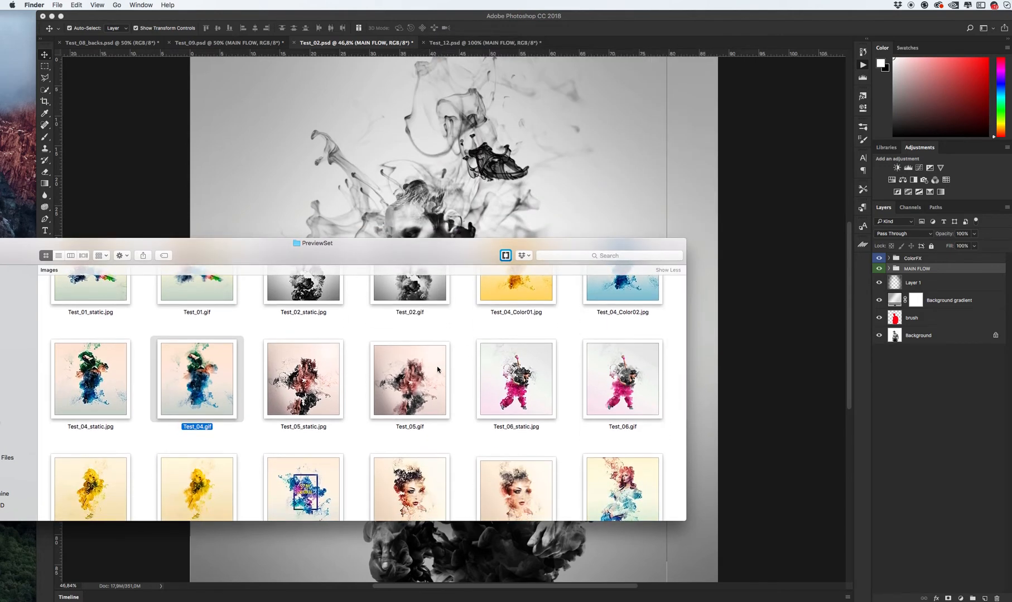
scroll(up, 3)
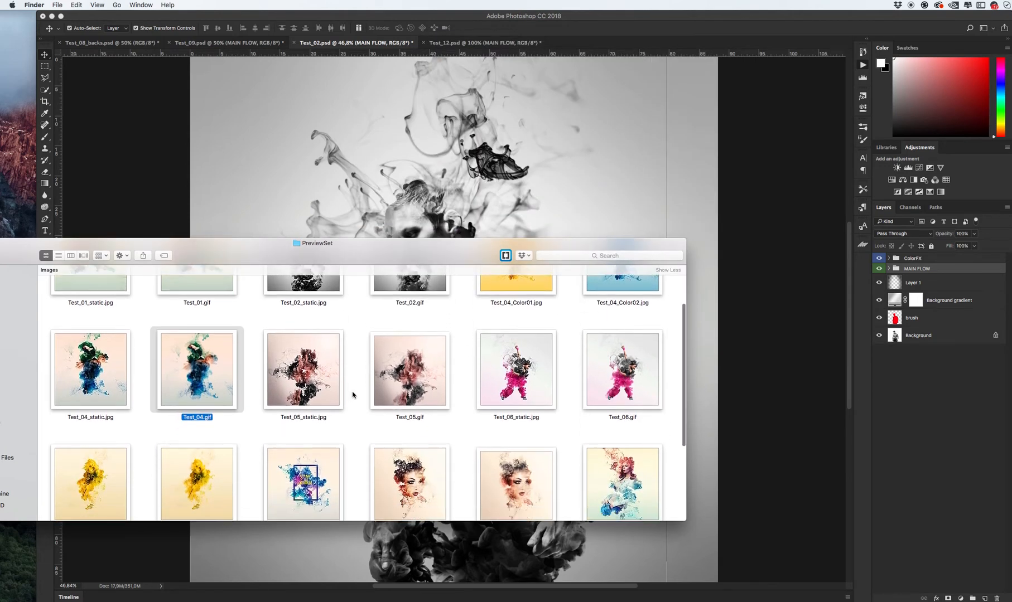
scroll(up, 3)
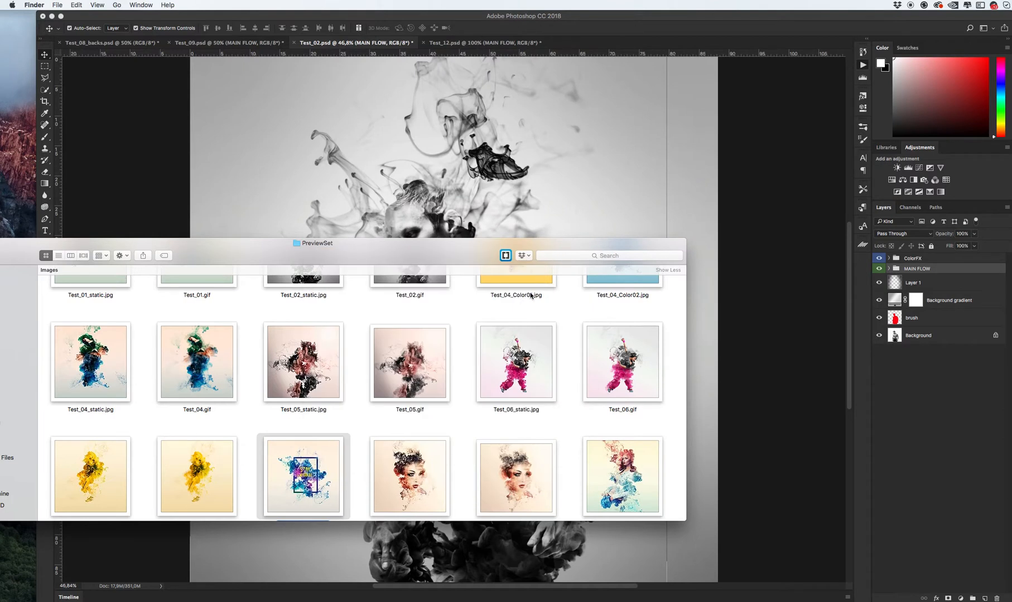
scroll(down, 3)
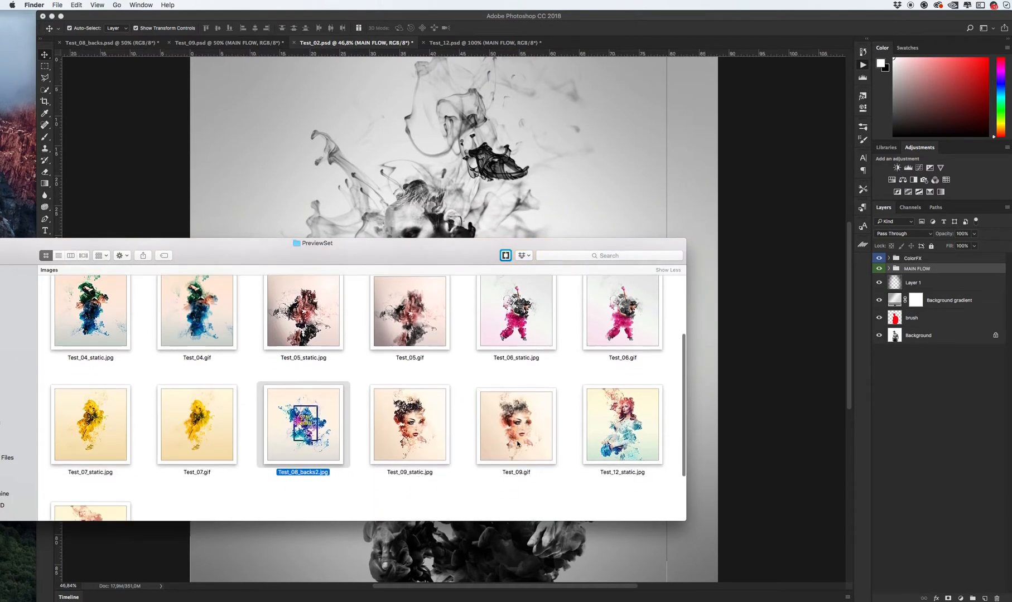
scroll(down, 3)
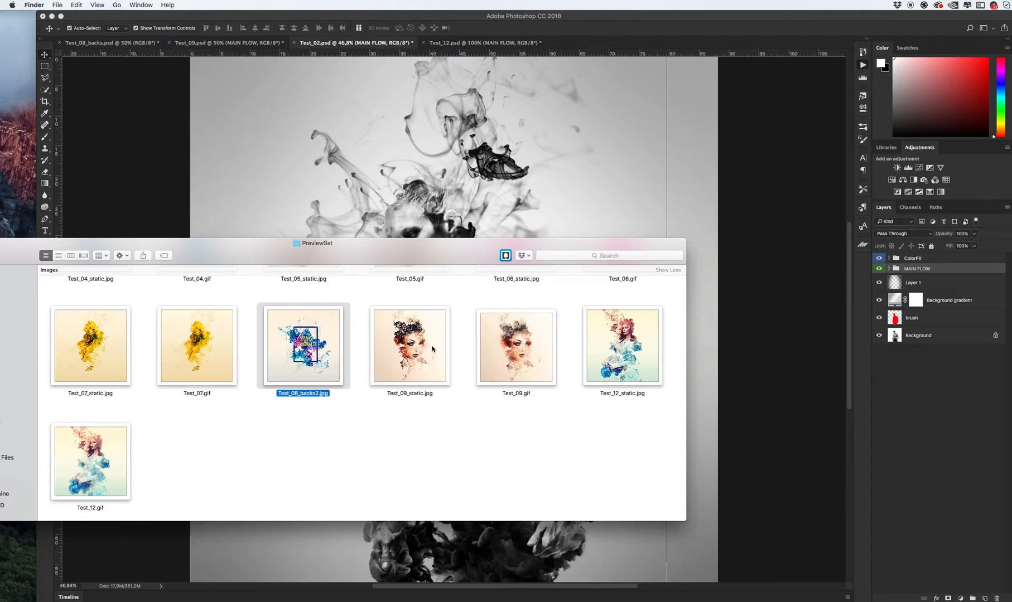
click(621, 346)
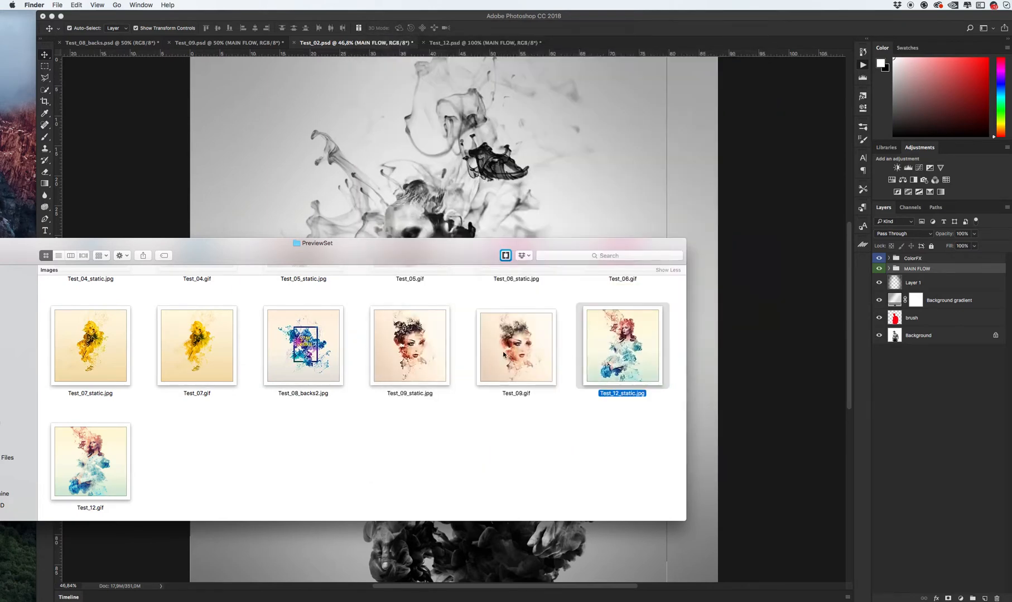
click(409, 346)
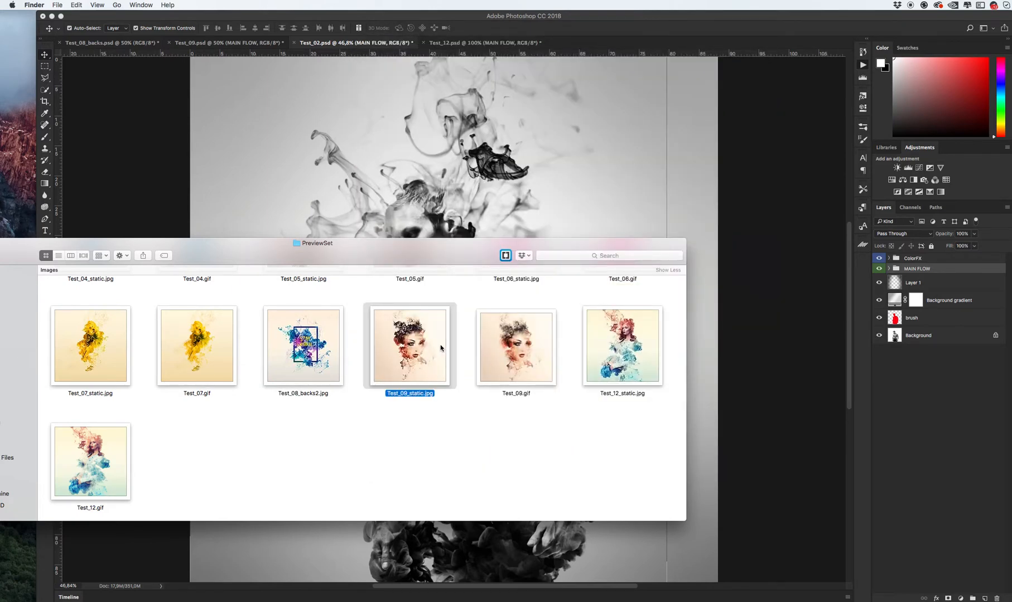
mouse_move(158, 180)
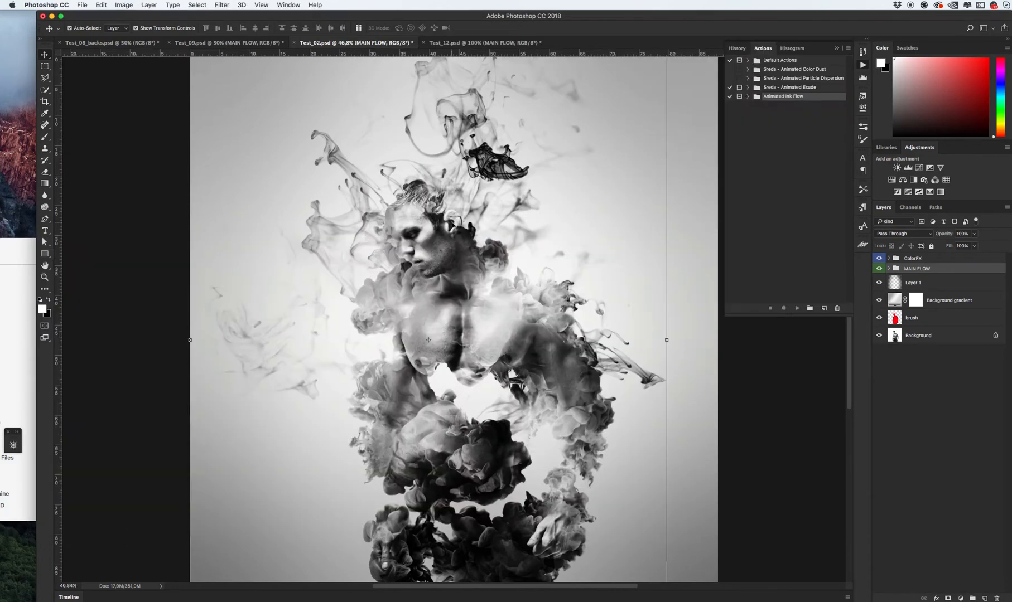
mouse_move(129, 50)
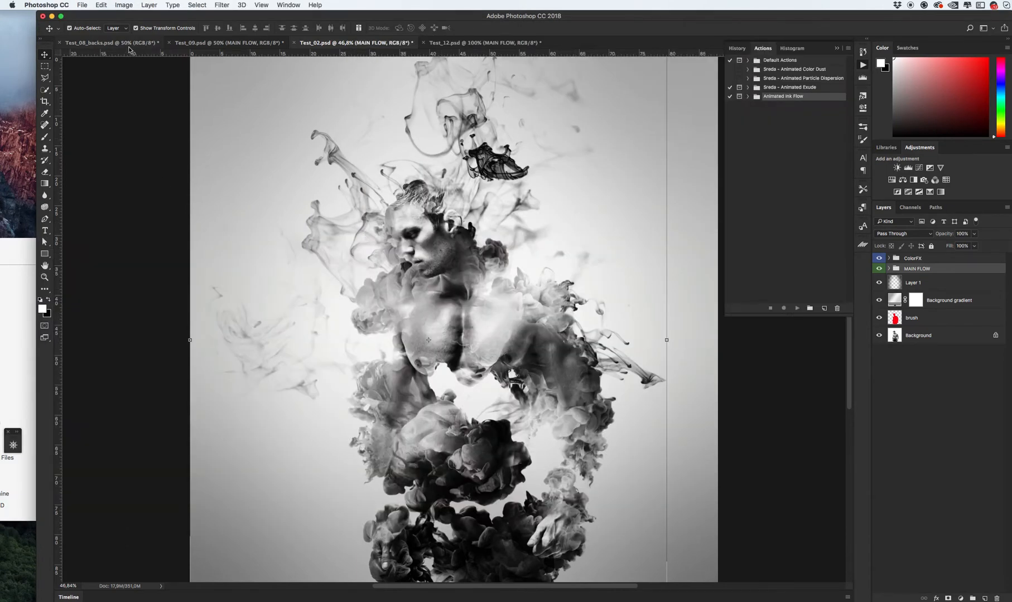
- Return to the Test_08_backs.psd 'Stay Original' poster document in Photoshop
click(106, 42)
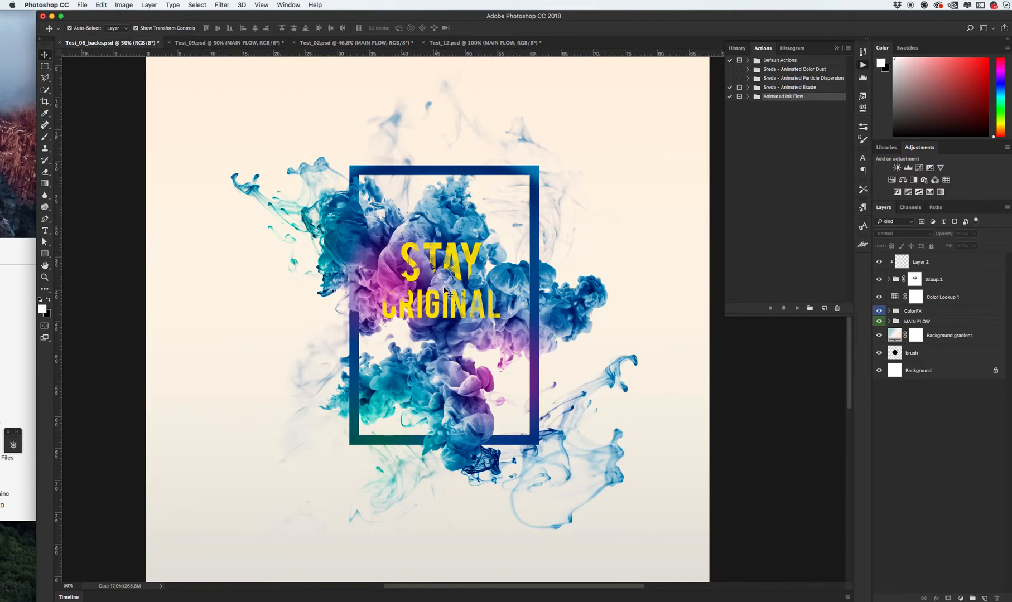
mouse_move(398, 320)
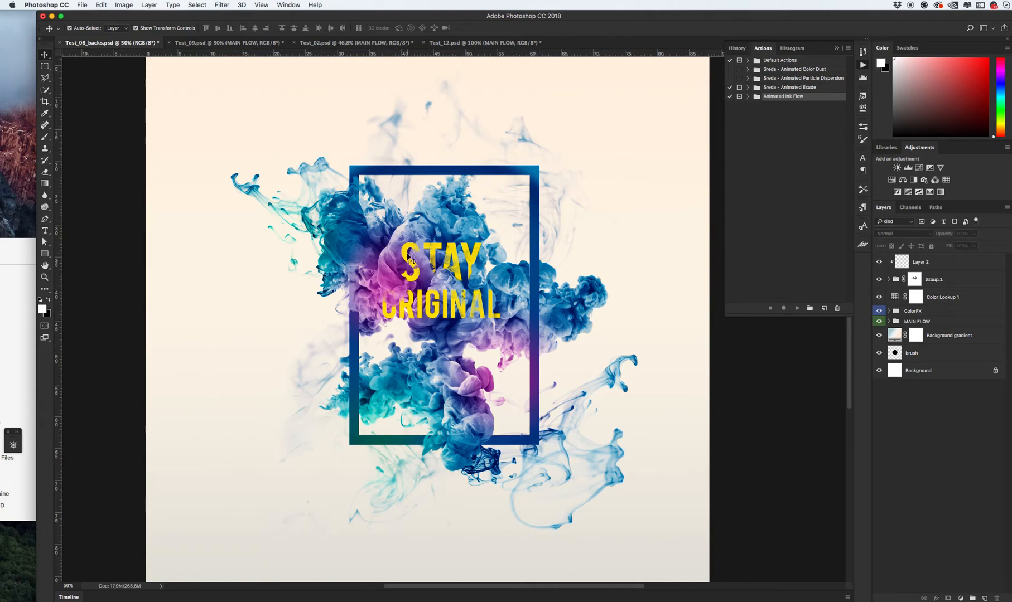
mouse_move(463, 424)
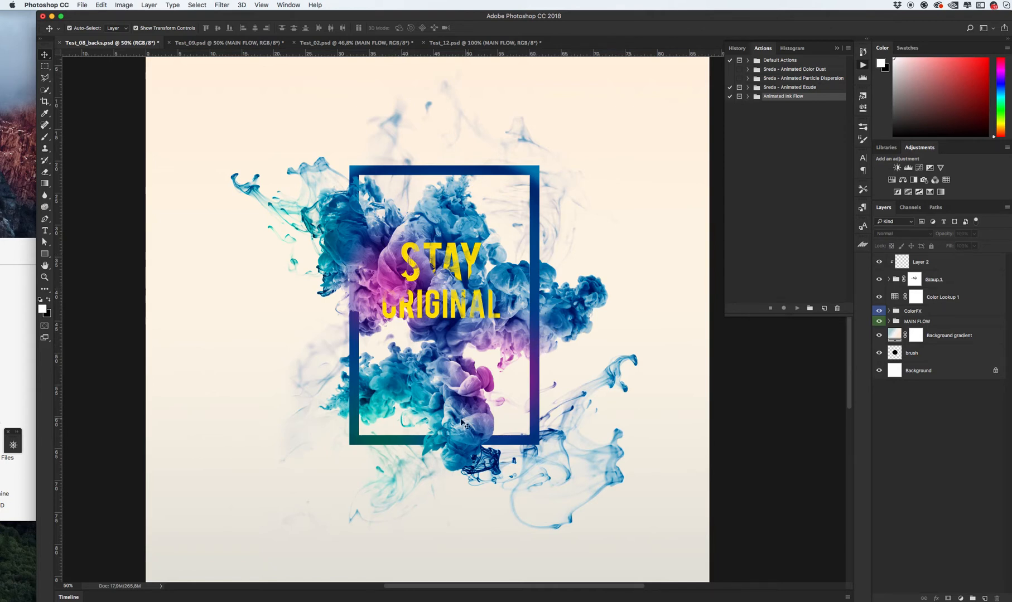
mouse_move(276, 188)
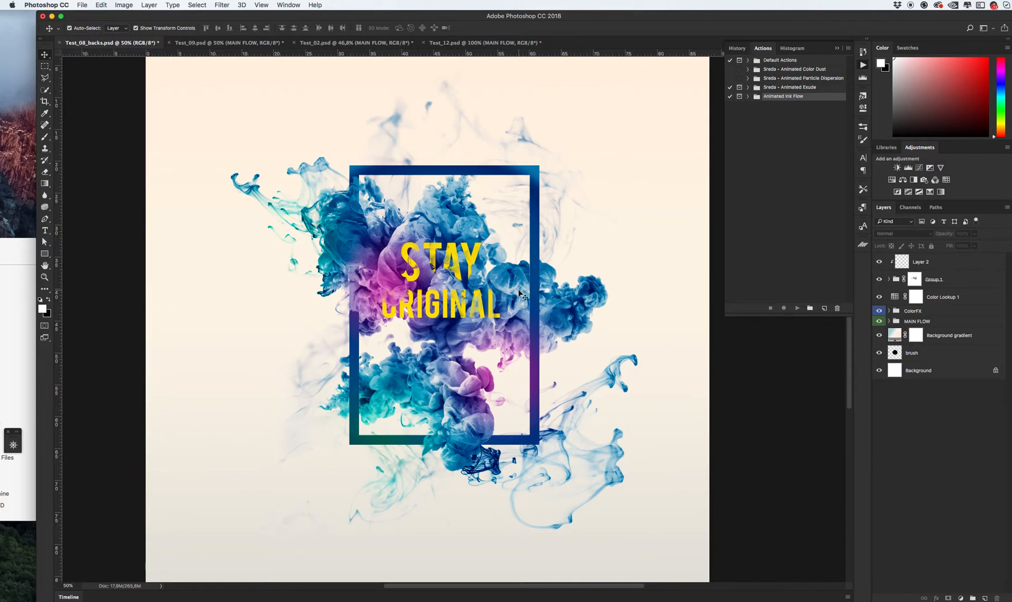
mouse_move(455, 258)
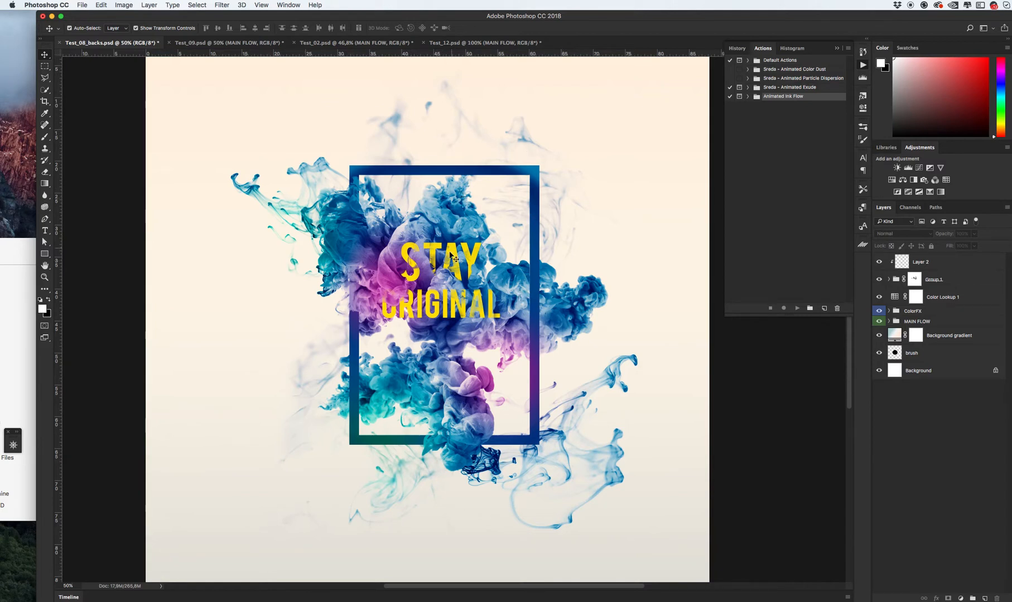
mouse_move(477, 270)
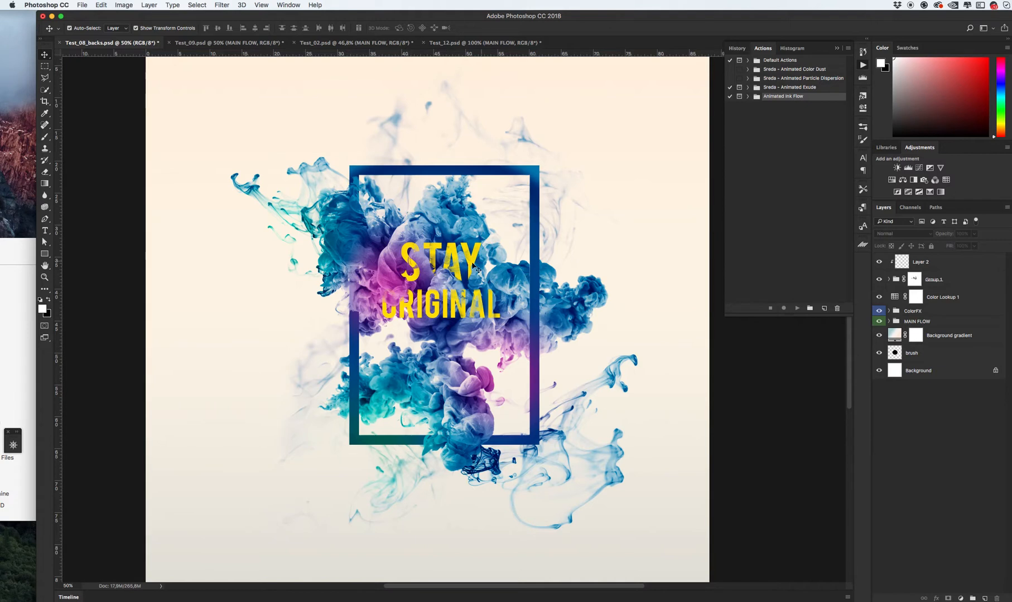
mouse_move(484, 328)
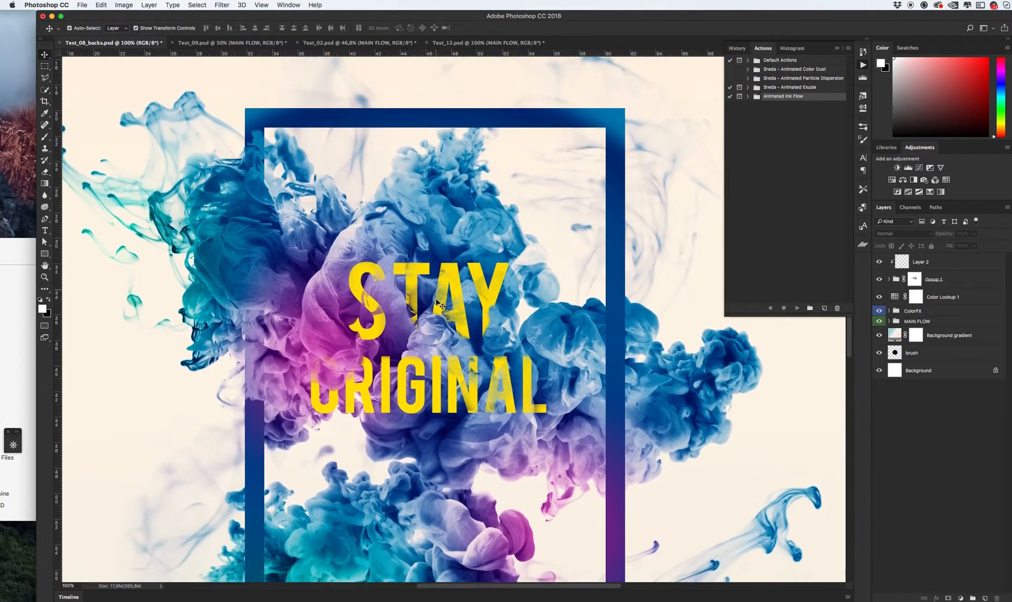
- Switch to the Test_09.psd document with the ink-swirled woman's portrait
scroll(down, 3)
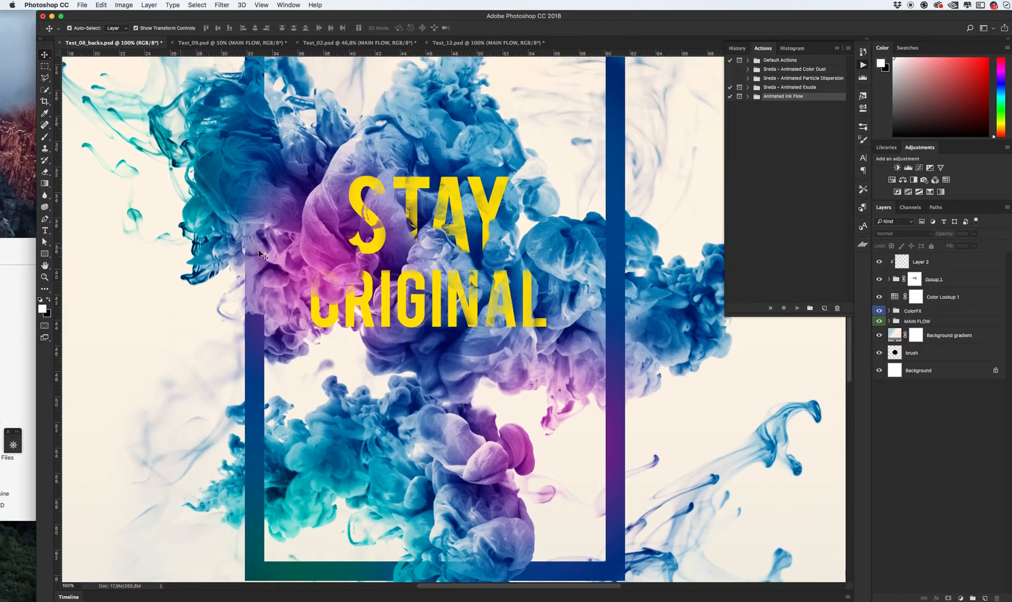
click(230, 43)
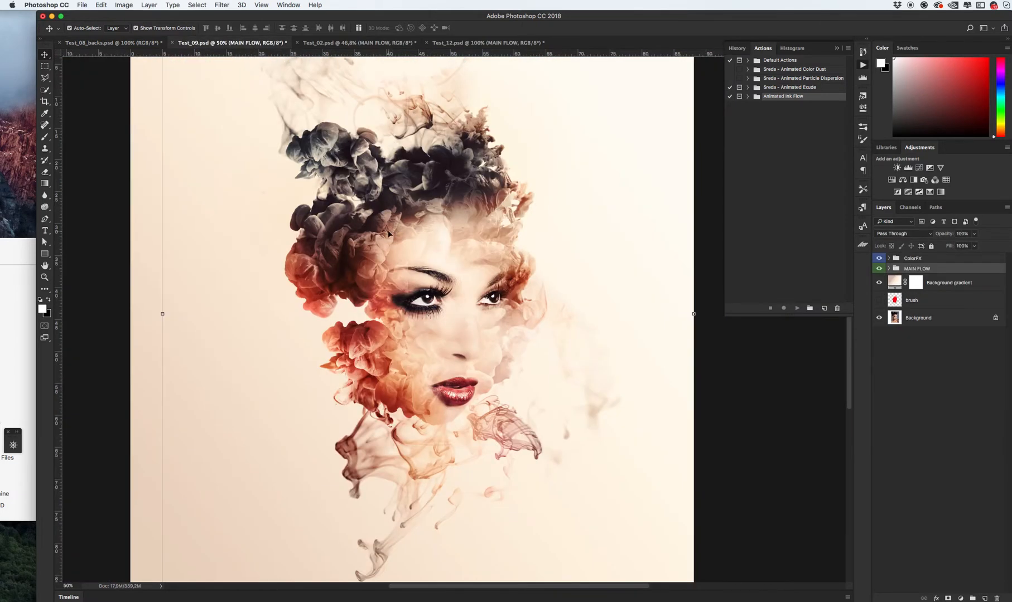
mouse_move(418, 239)
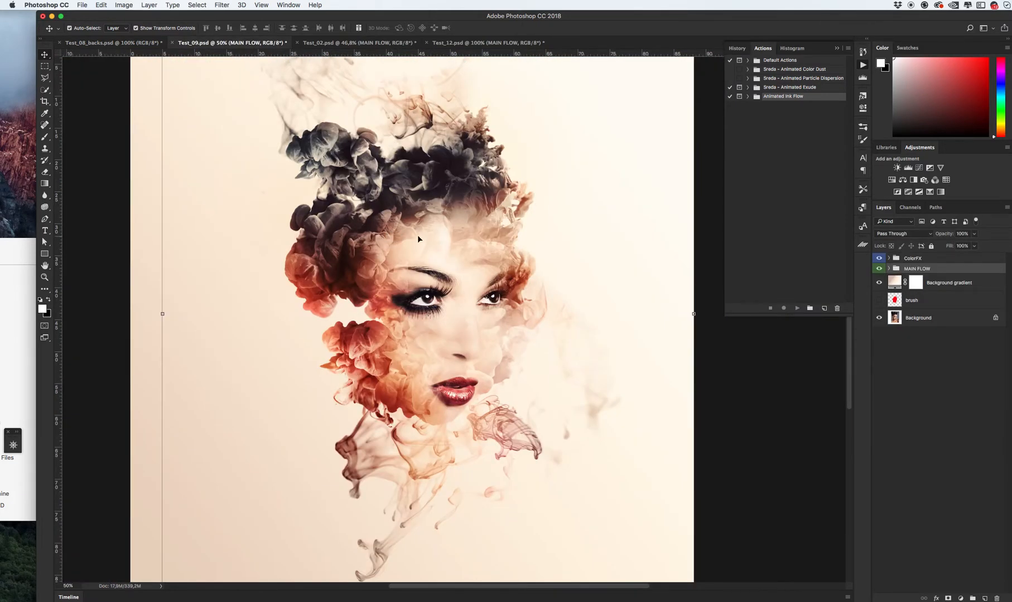
mouse_move(428, 242)
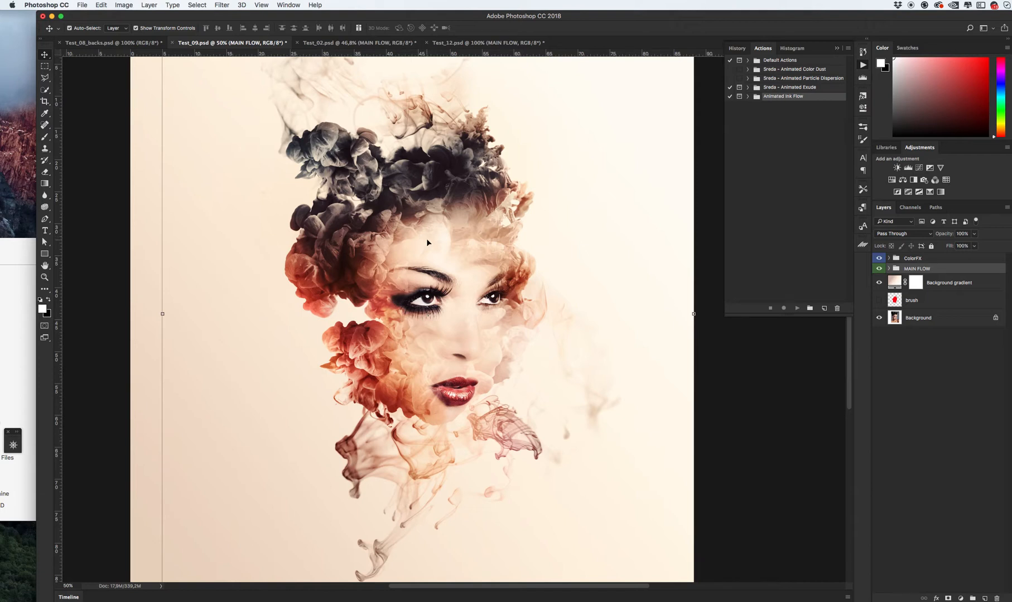
mouse_move(431, 246)
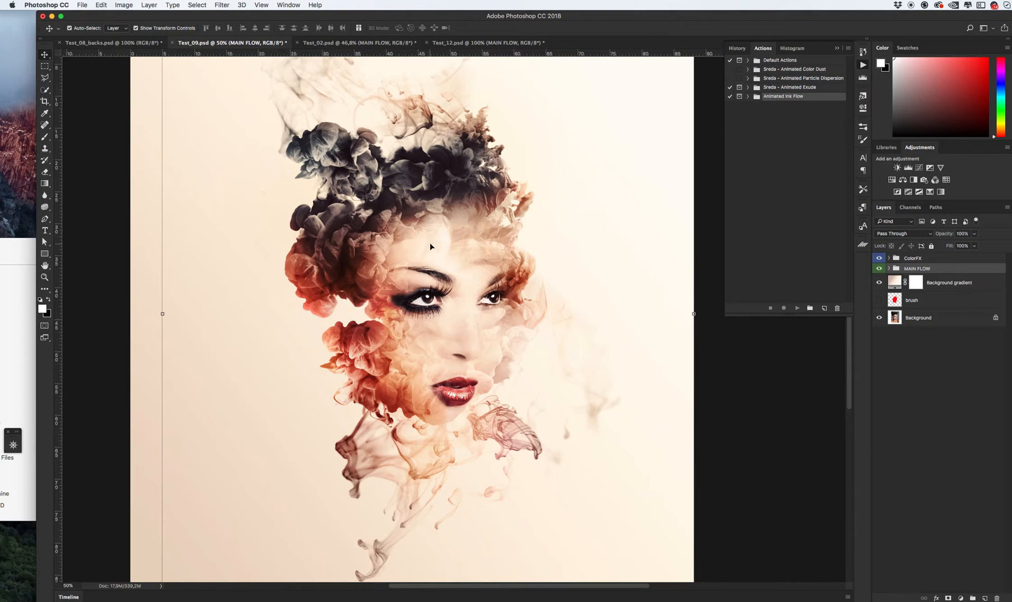
mouse_move(486, 245)
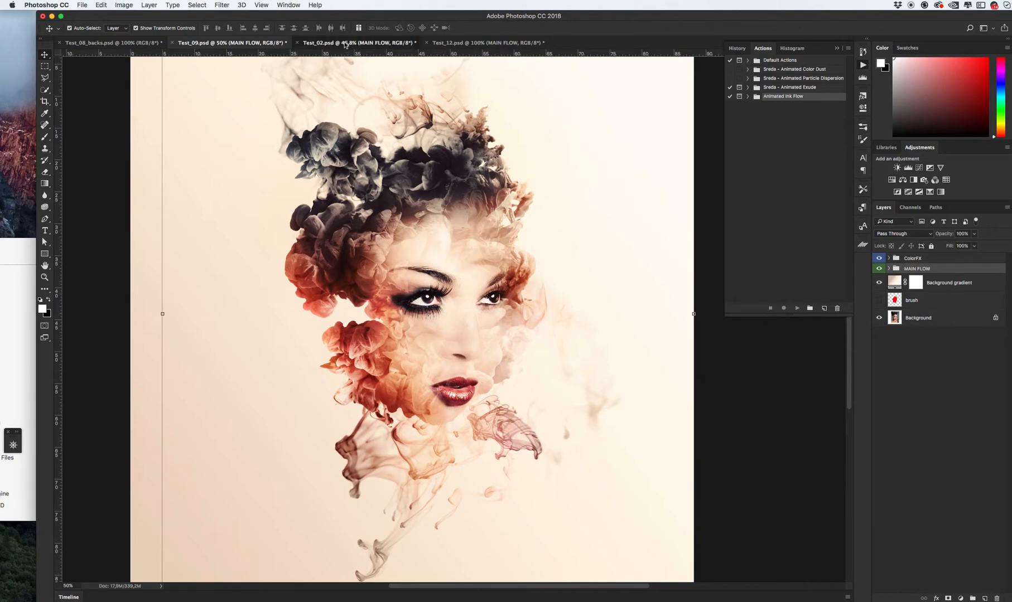
- Show the Test_02.psd grayscale ink-smoke portrait of the muscular man and look over the canvas
click(358, 42)
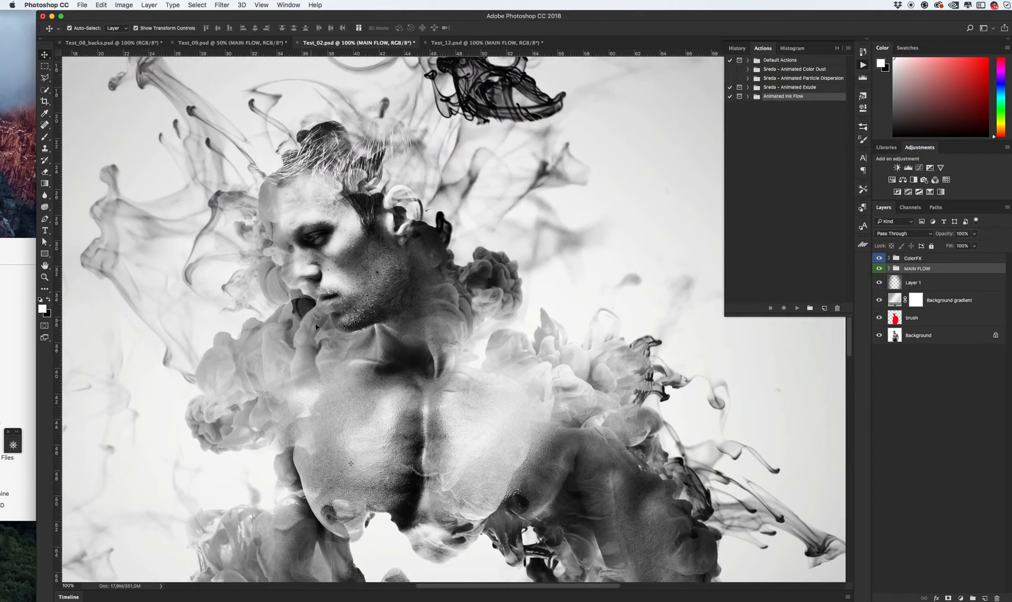
scroll(down, 3)
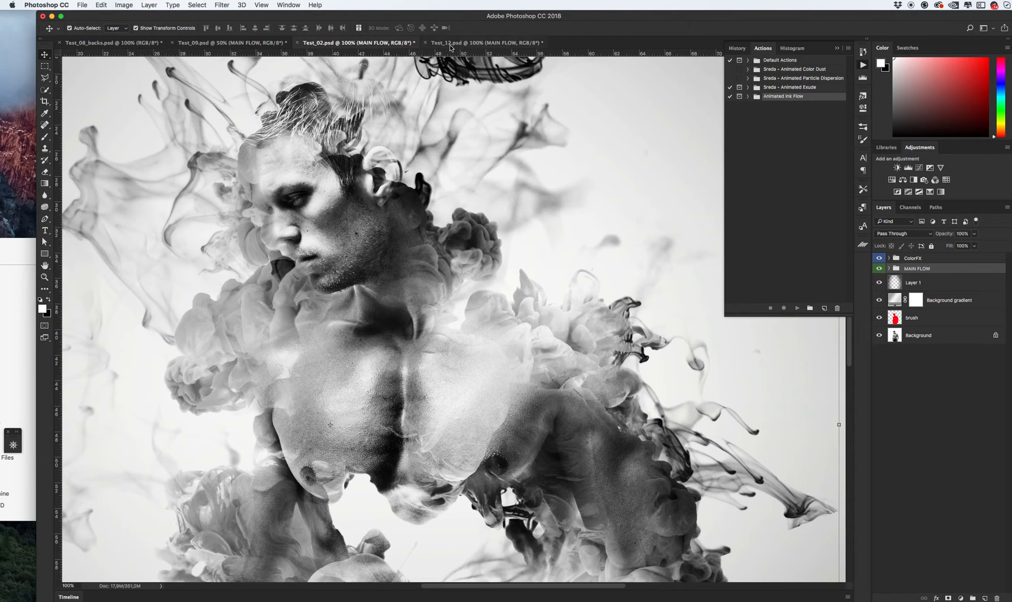
- Show the Test_12.psd denim-jacket portrait and inspect the canvas up and down
click(484, 42)
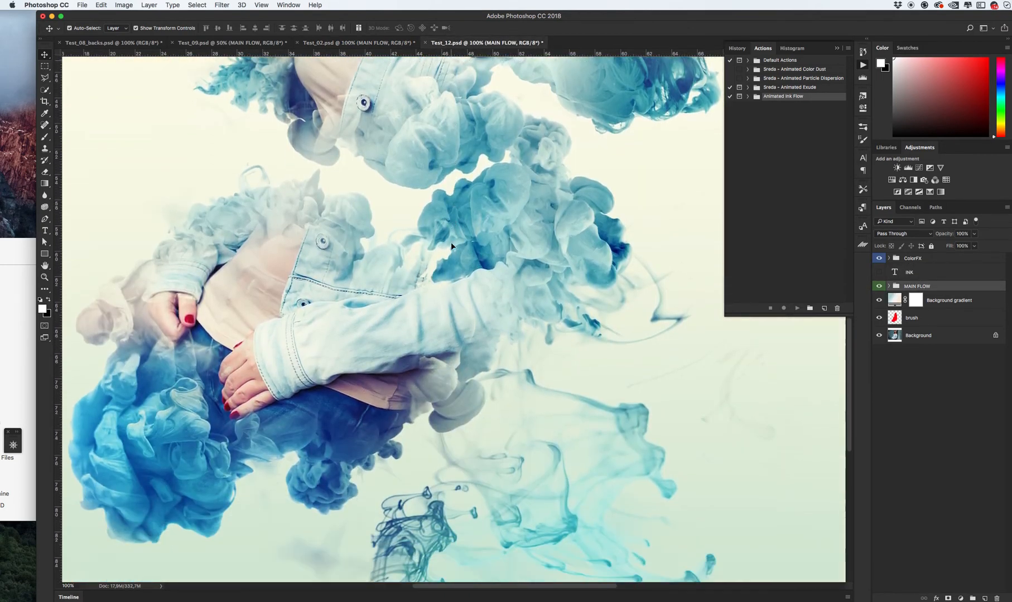
scroll(down, 3)
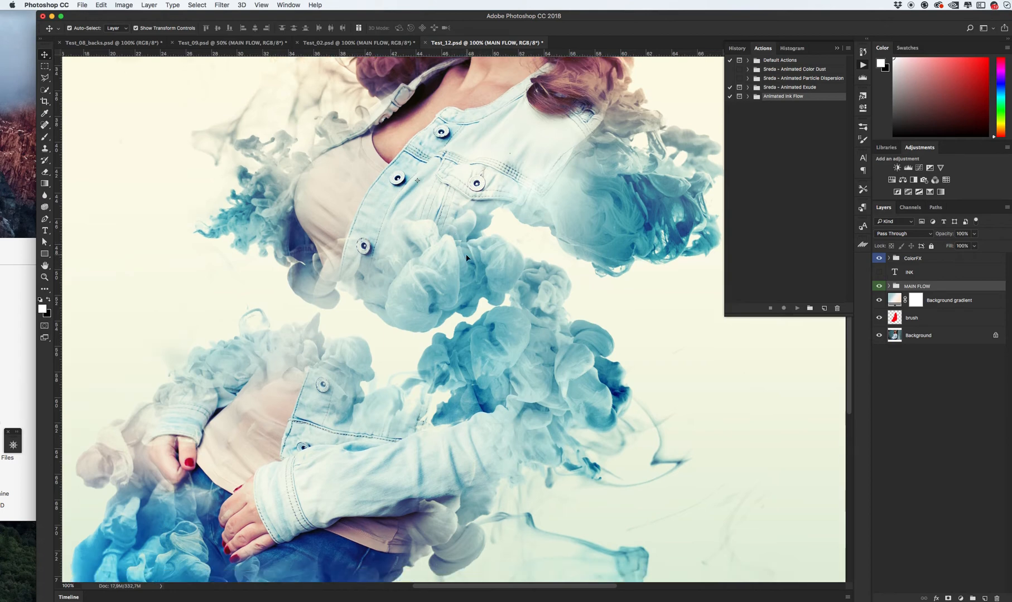
scroll(down, 3)
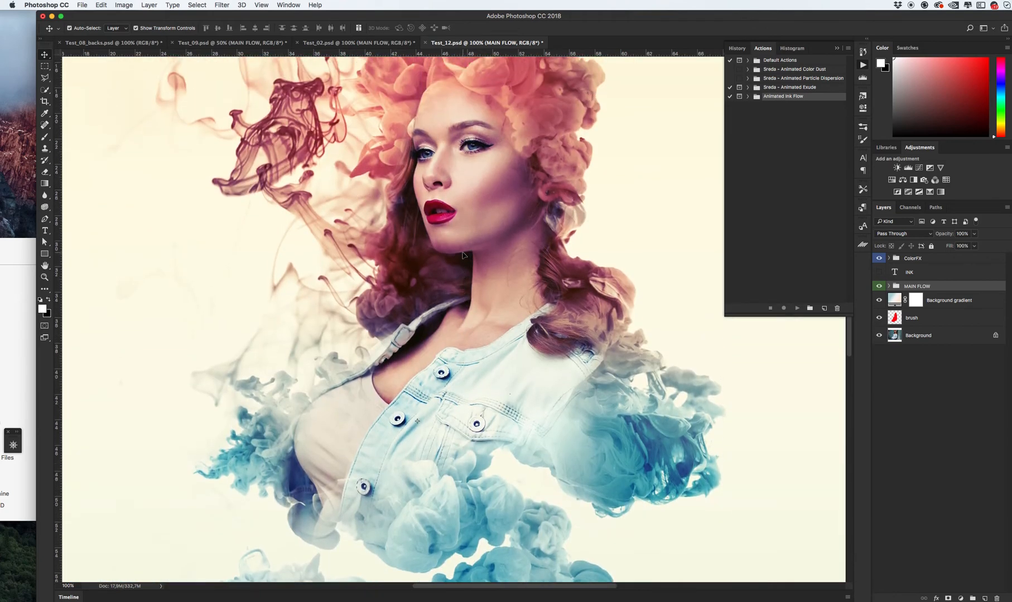
scroll(down, 3)
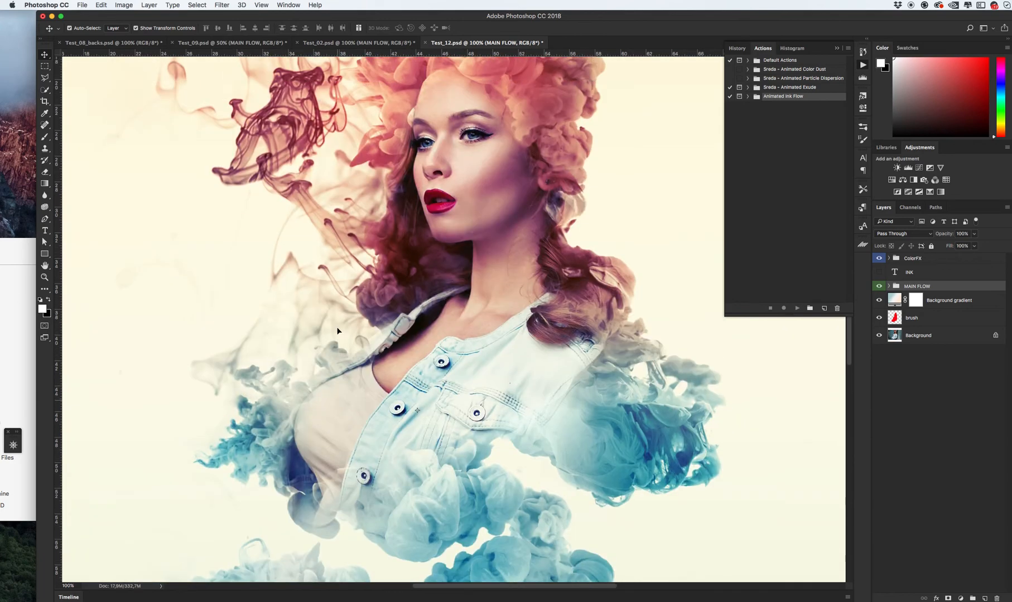
scroll(up, 3)
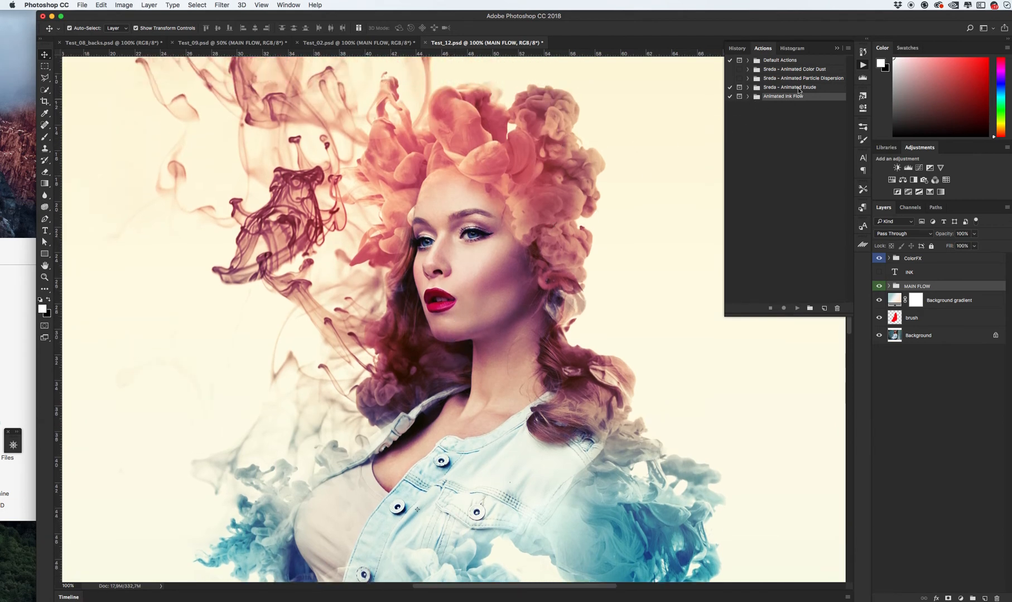
- Expand the Animated Ink Flow action set and select its Add Animation step
click(747, 96)
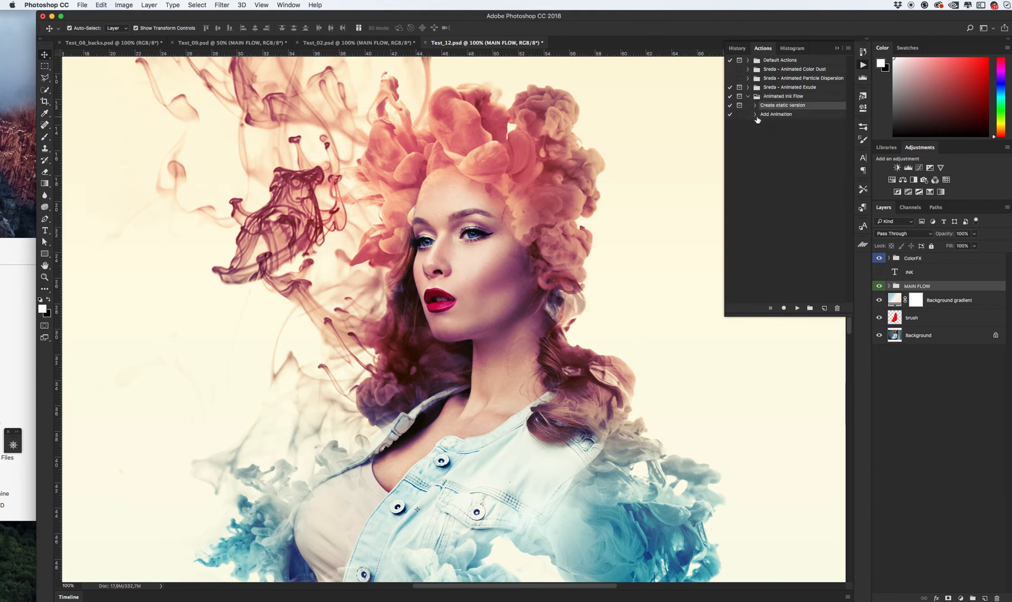
click(782, 105)
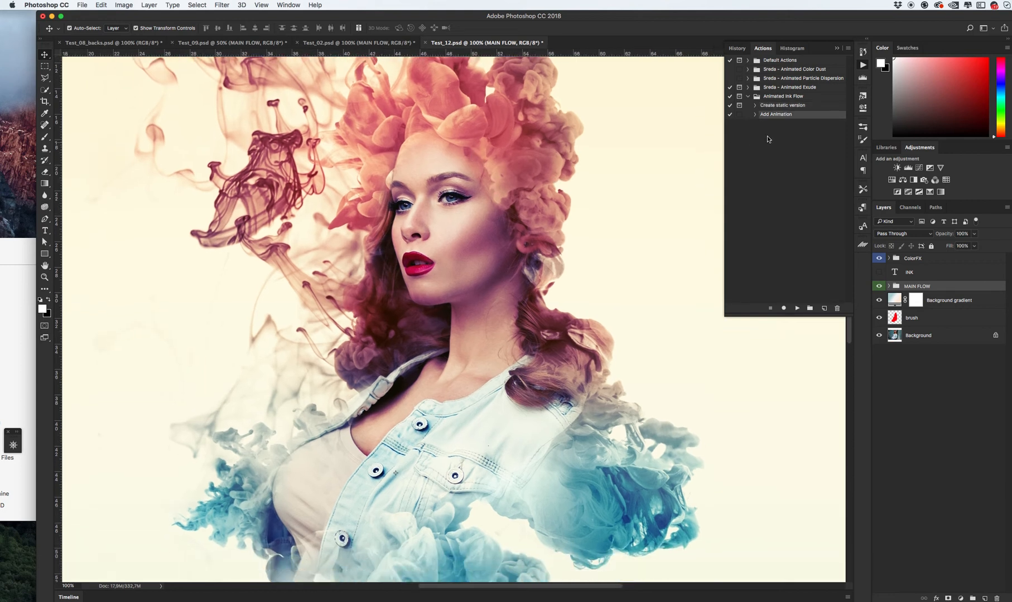
mouse_move(777, 134)
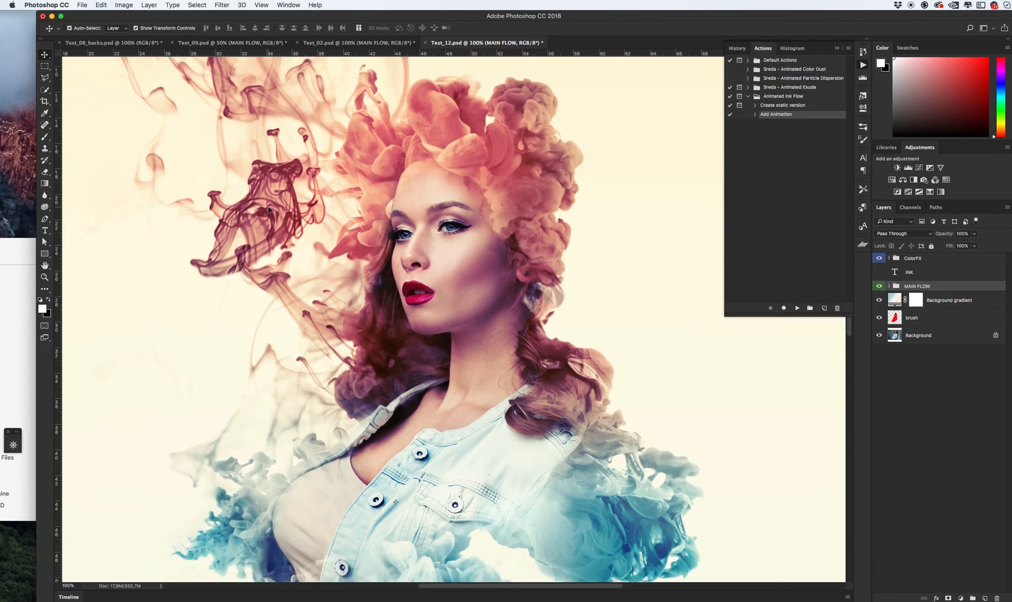
mouse_move(406, 324)
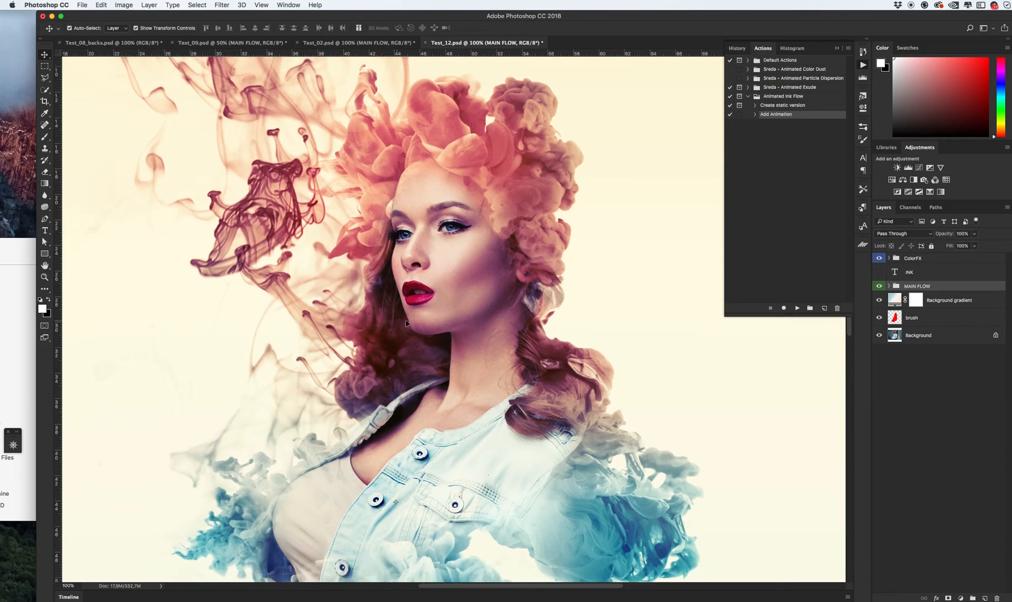
scroll(down, 3)
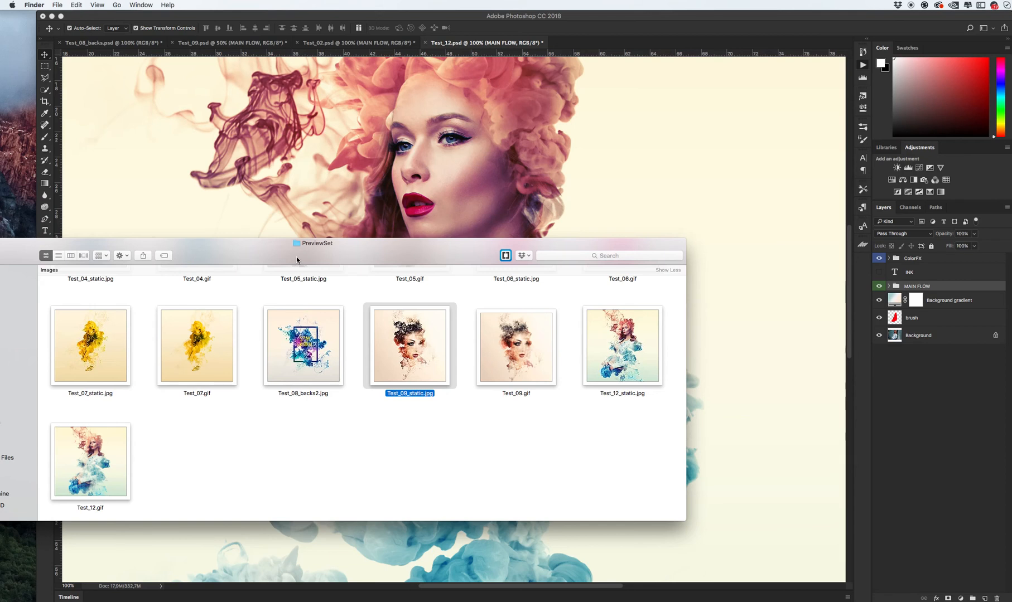
mouse_move(344, 348)
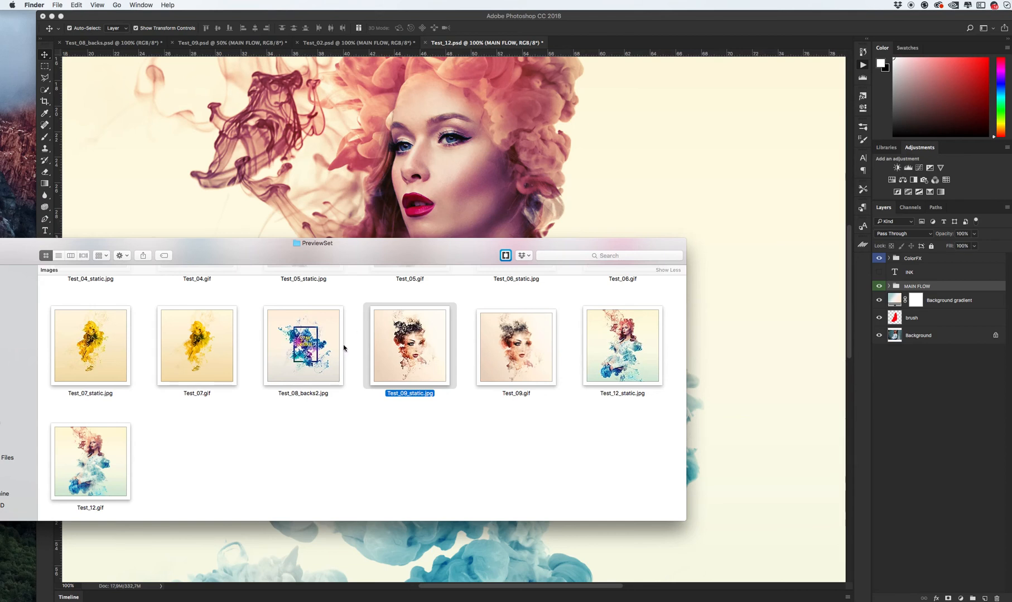
mouse_move(354, 379)
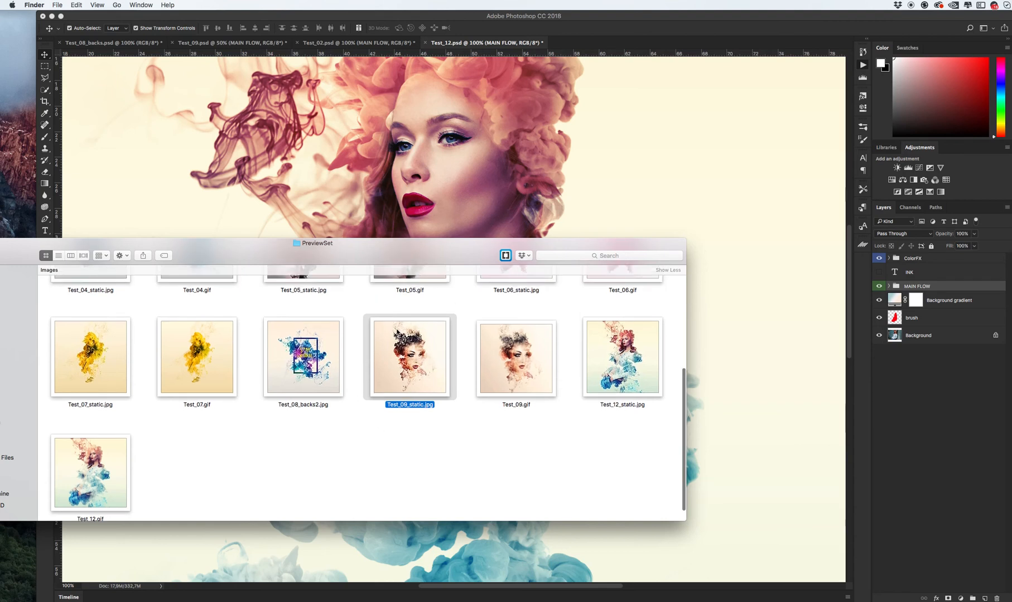
- Scroll the PreviewSet thumbnail grid up and down between the Test_01–Test_06 rows and later results
scroll(up, 3)
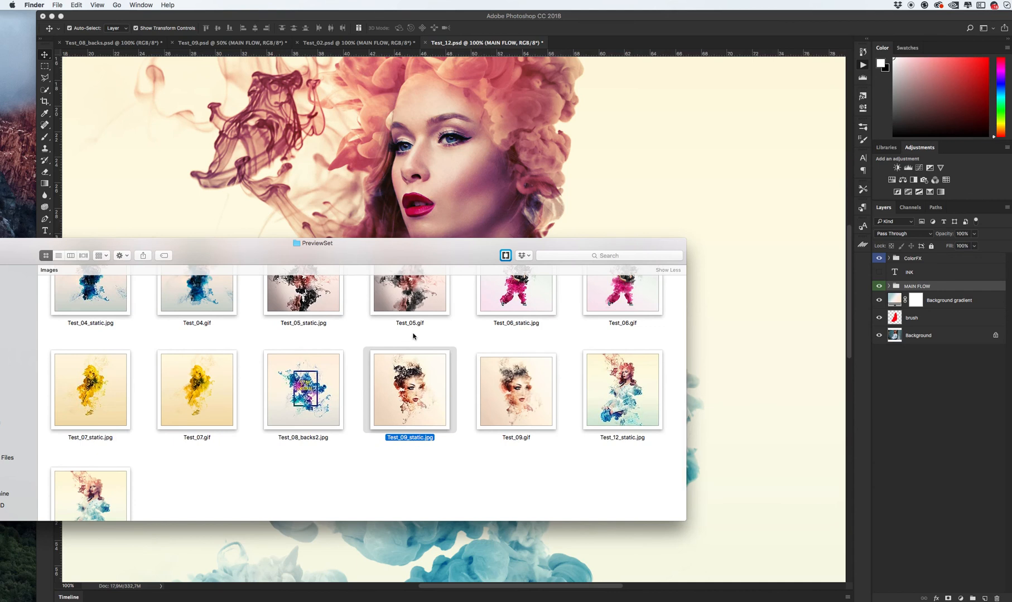
scroll(down, 3)
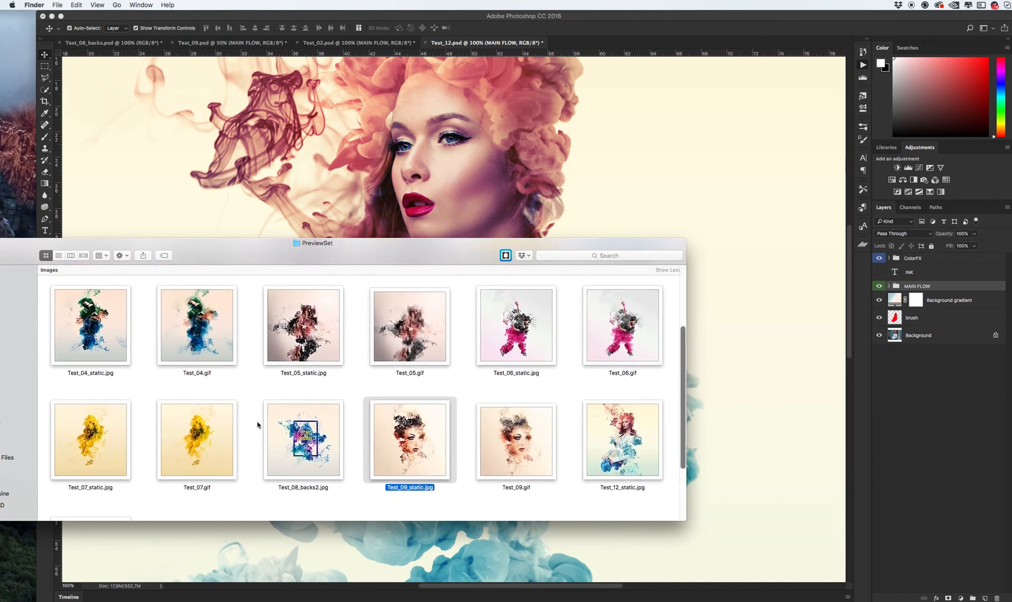
mouse_move(354, 361)
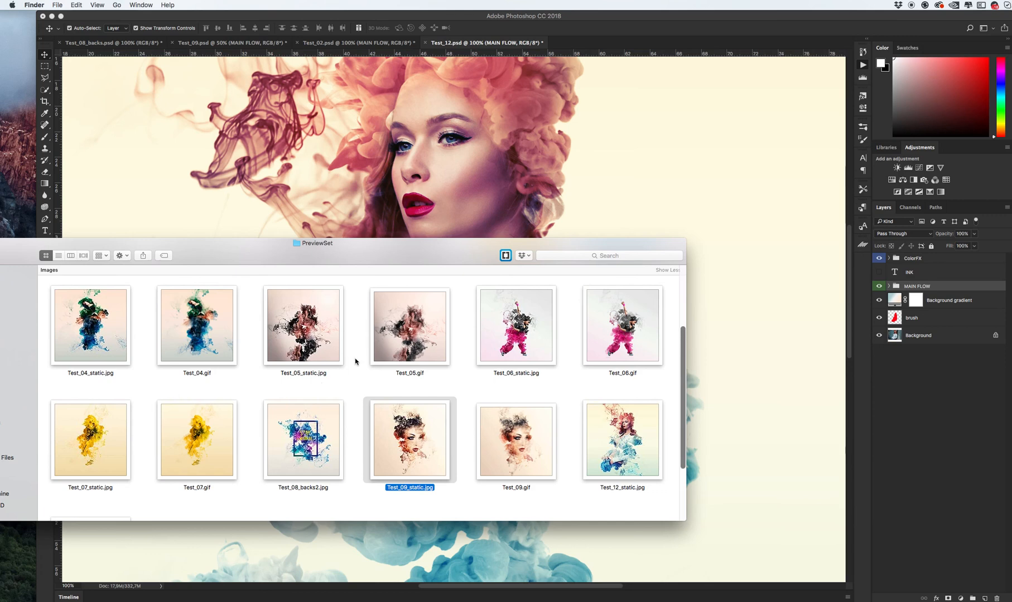
scroll(up, 3)
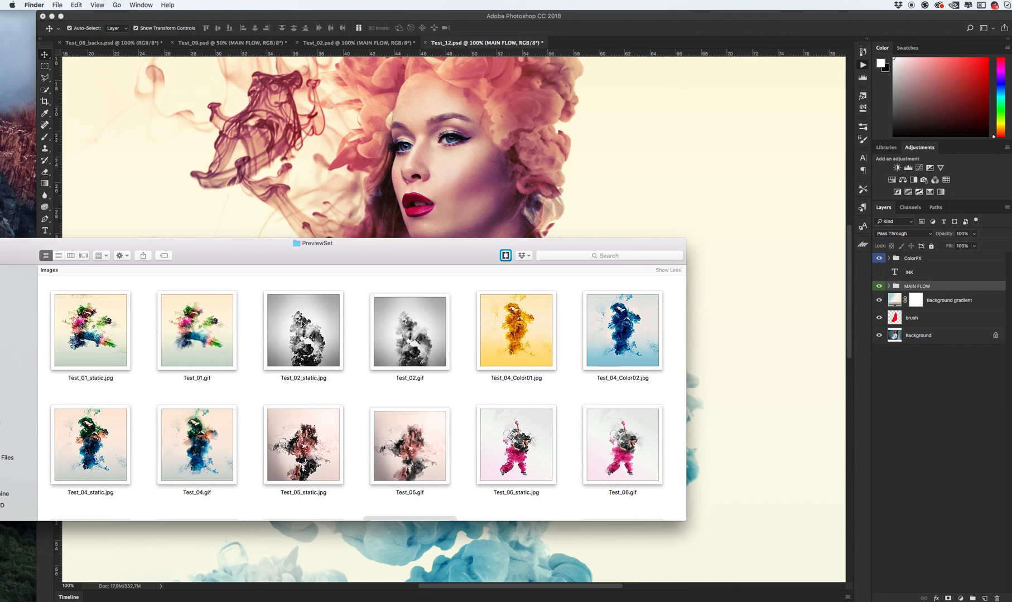
mouse_move(458, 346)
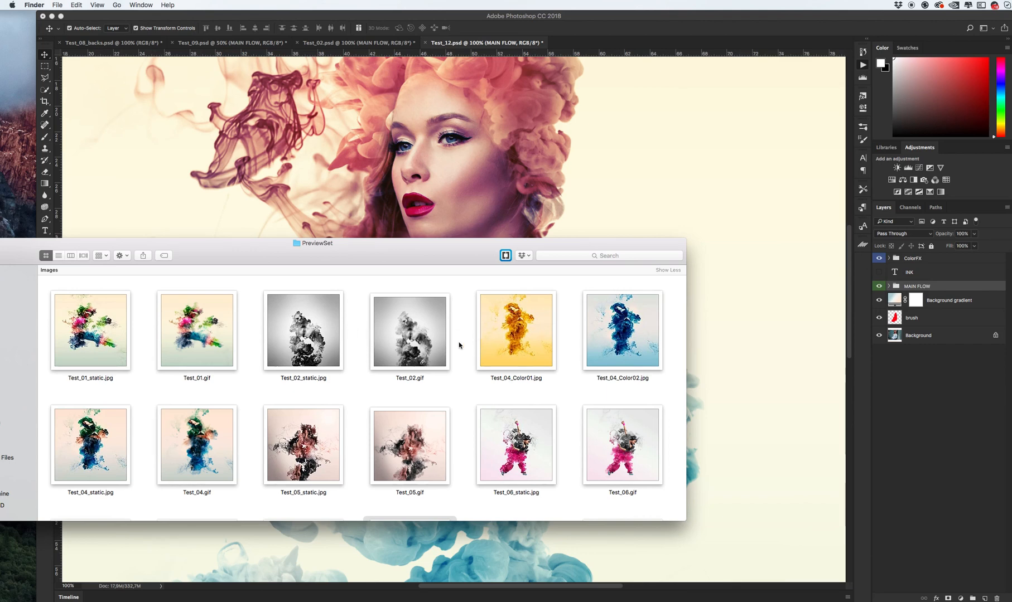
scroll(down, 3)
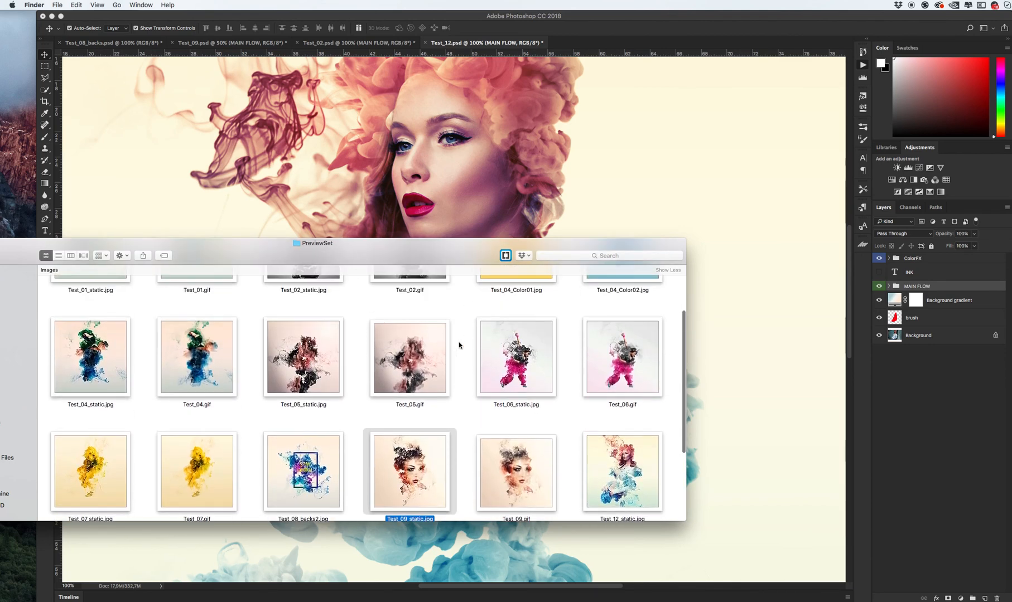
scroll(up, 3)
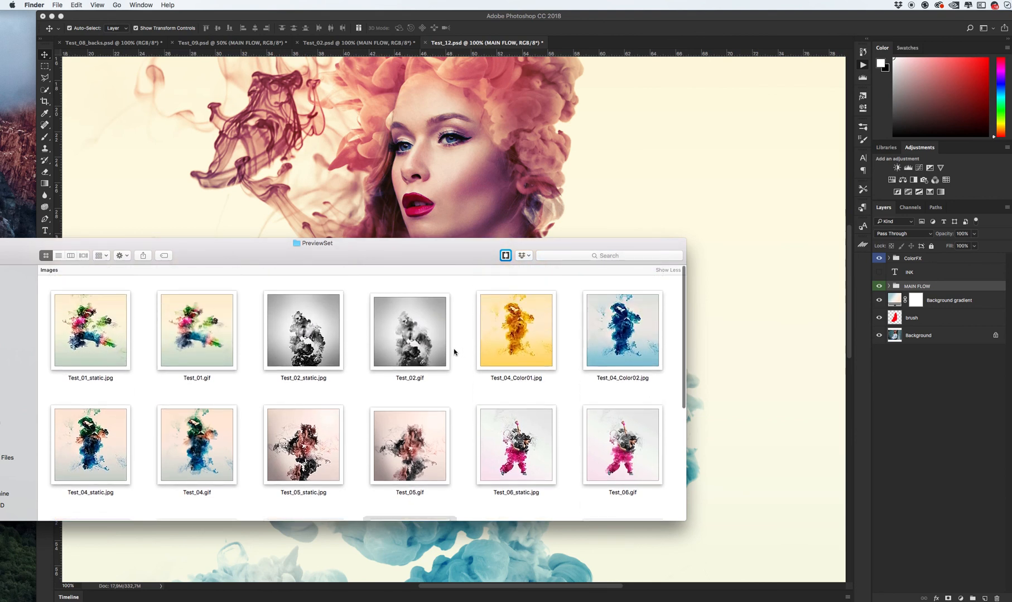
scroll(down, 3)
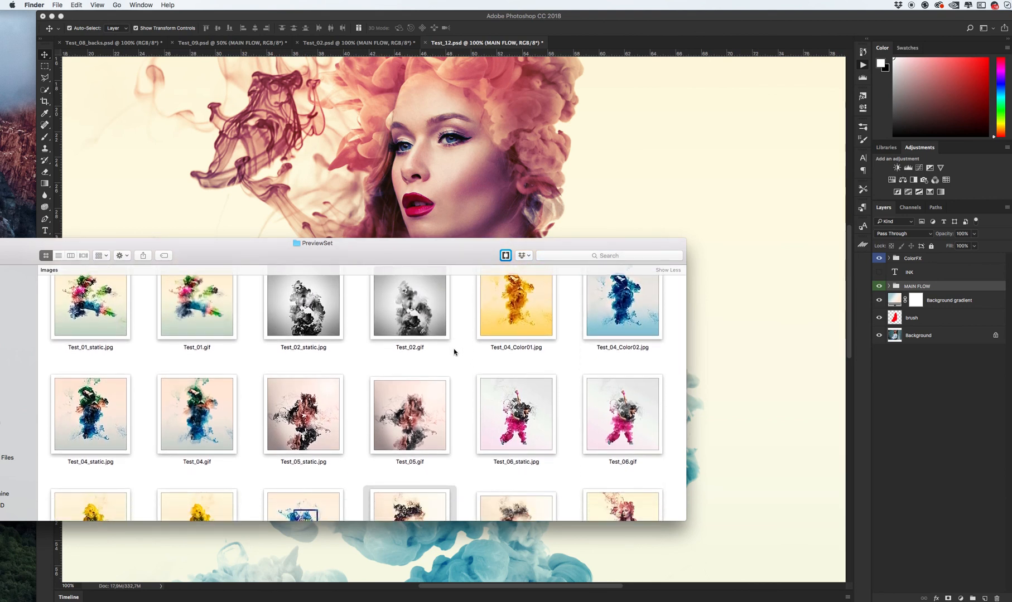
mouse_move(960, 154)
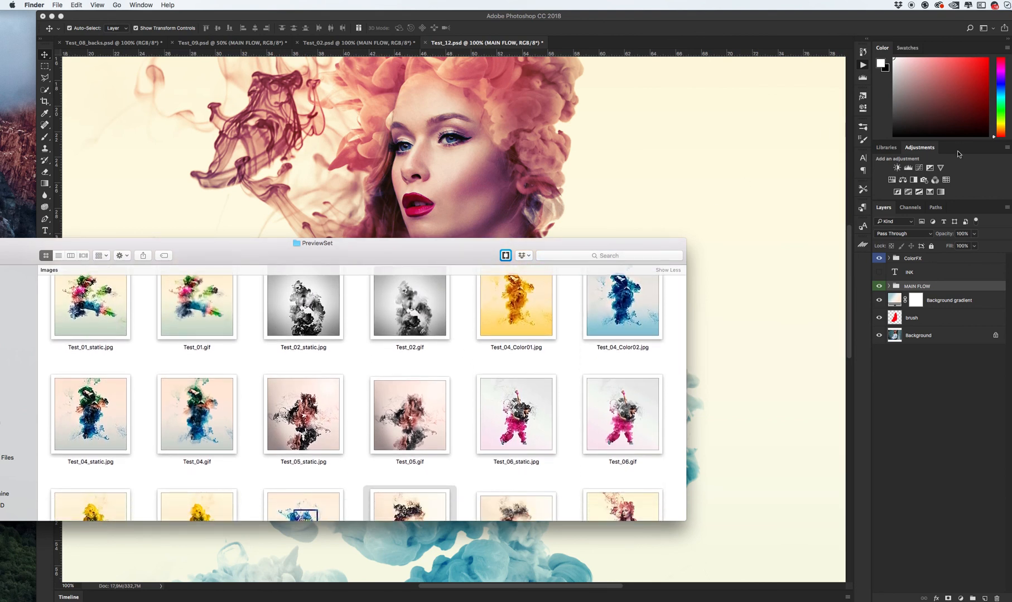